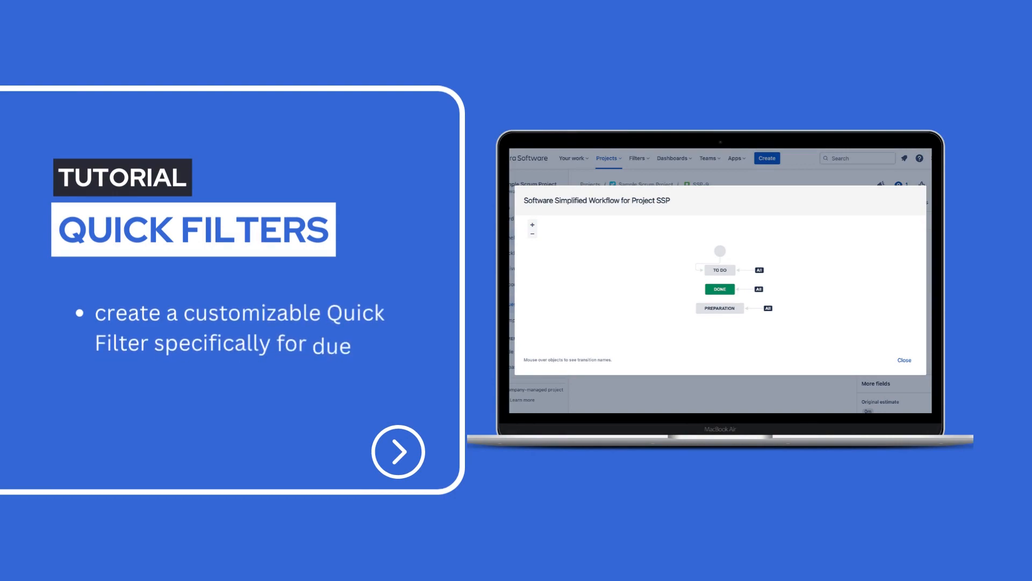
Step: Bring up the SSP board's more-actions menu from the active sprint view
{"action": "type", "text": "dates"}
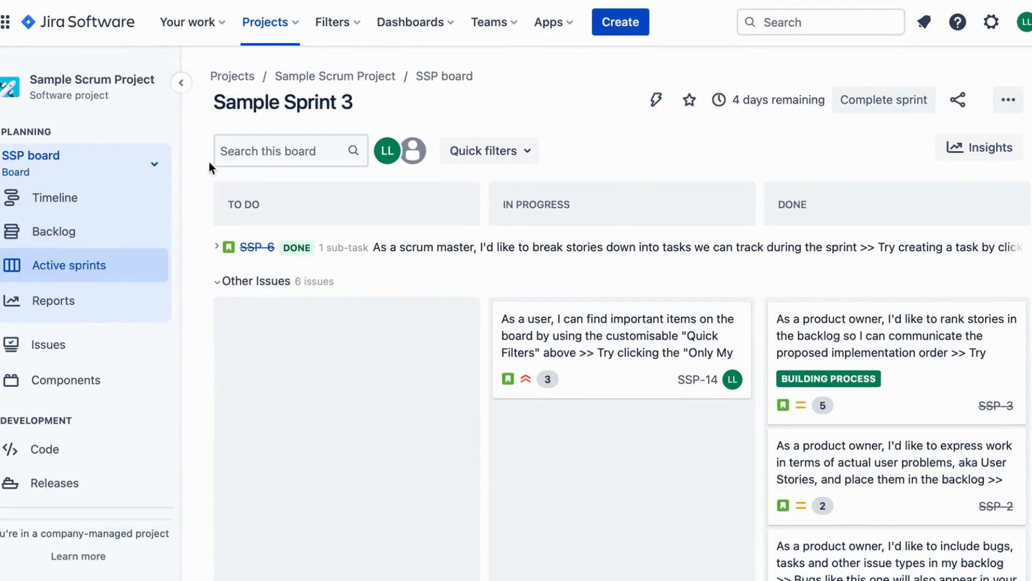
{"action": "mouse_move", "coordinate": [855, 59]}
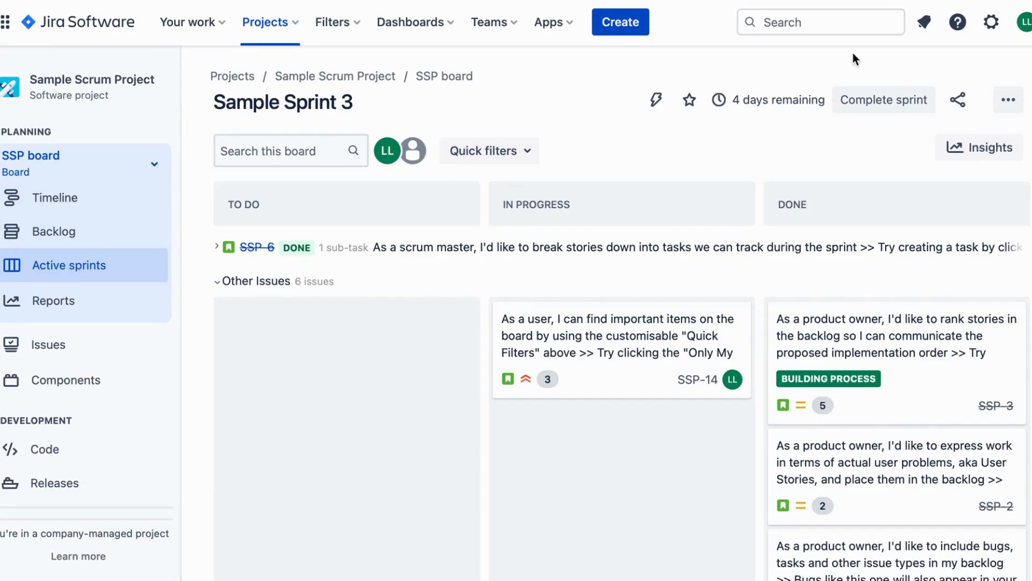
{"action": "mouse_move", "coordinate": [1008, 99]}
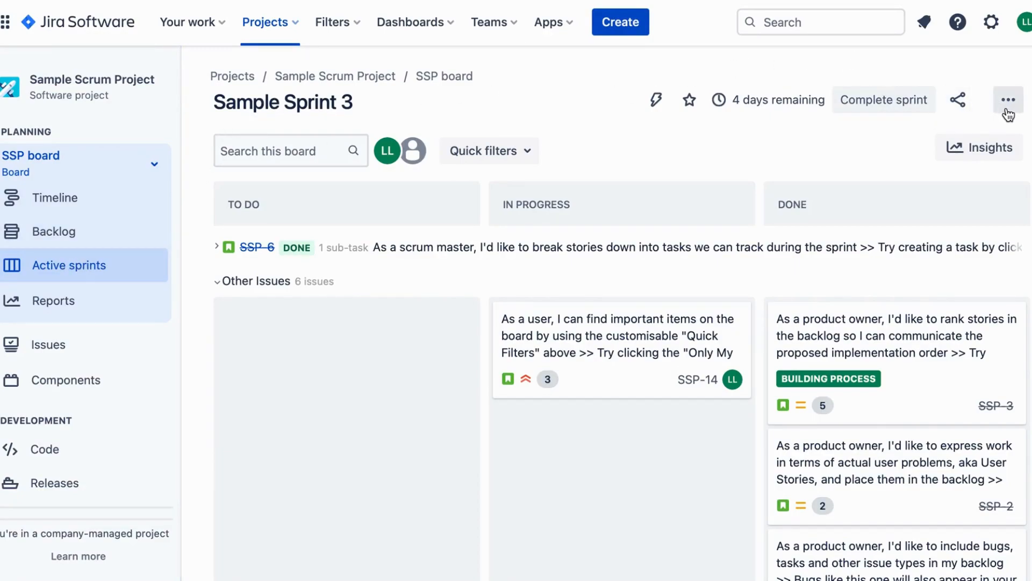
{"action": "left_click", "coordinate": [1008, 99]}
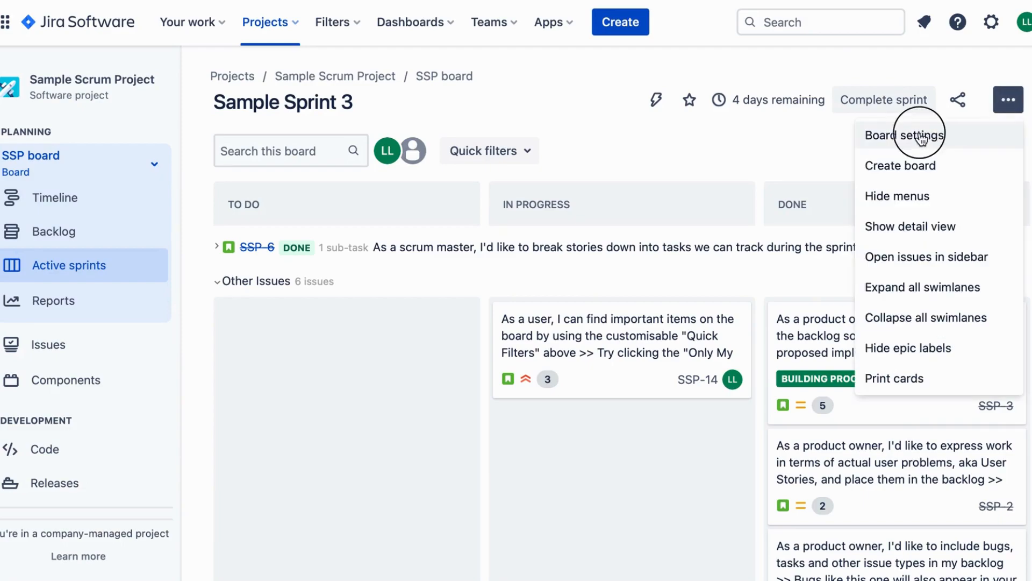
Step: Go to Board settings and show the Quick Filters settings page
{"action": "left_click", "coordinate": [906, 135]}
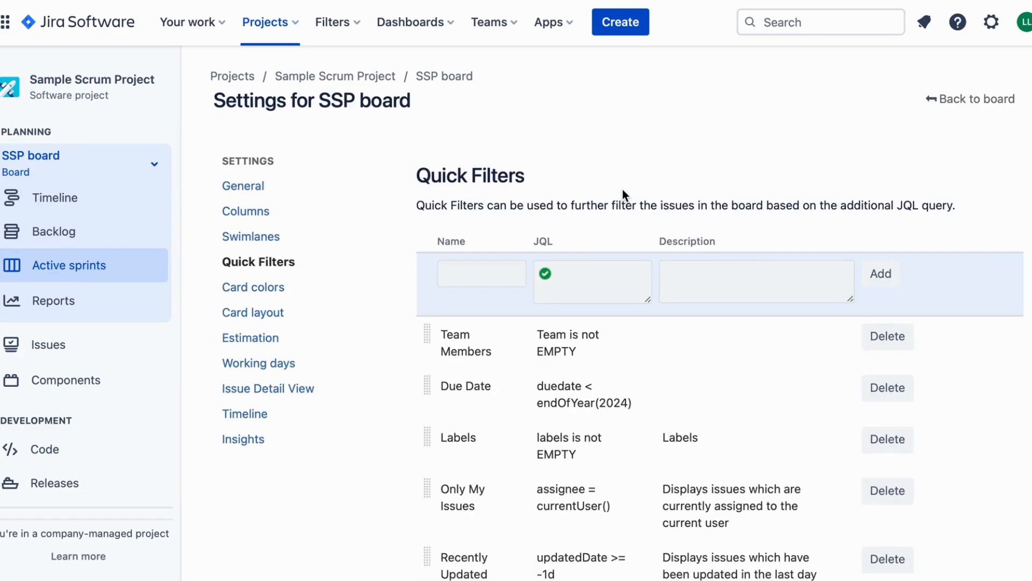
{"action": "mouse_move", "coordinate": [243, 186]}
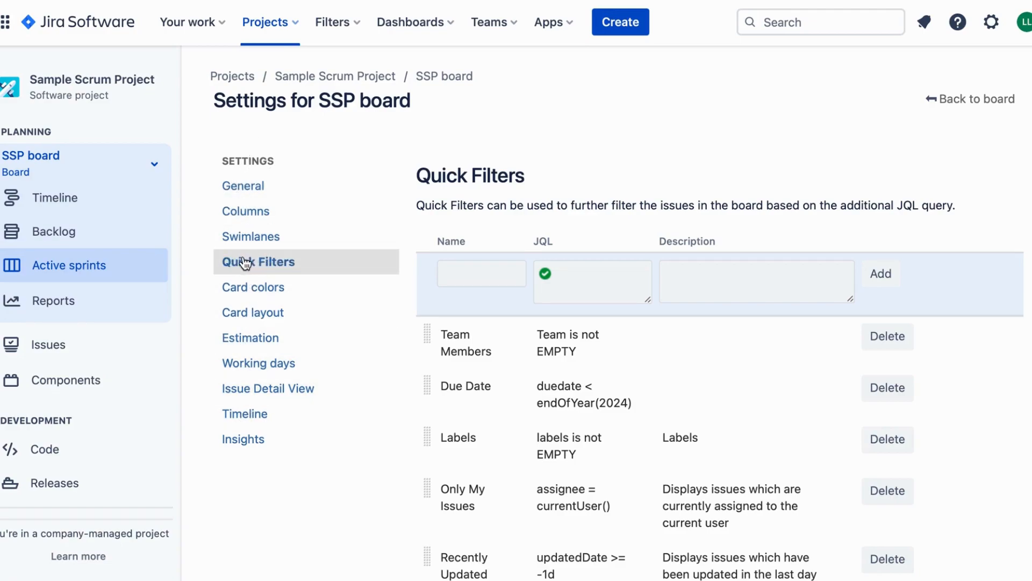
{"action": "left_click", "coordinate": [481, 274]}
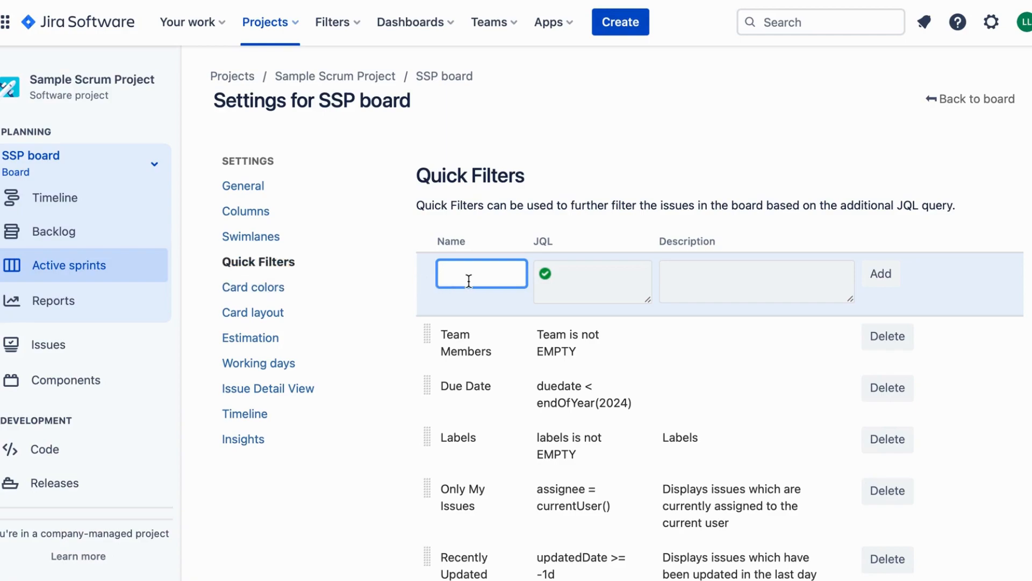
Step: Start a new quick filter named Due Date with the JQL beginning 'duedate ='
{"action": "type", "text": "Due Date"}
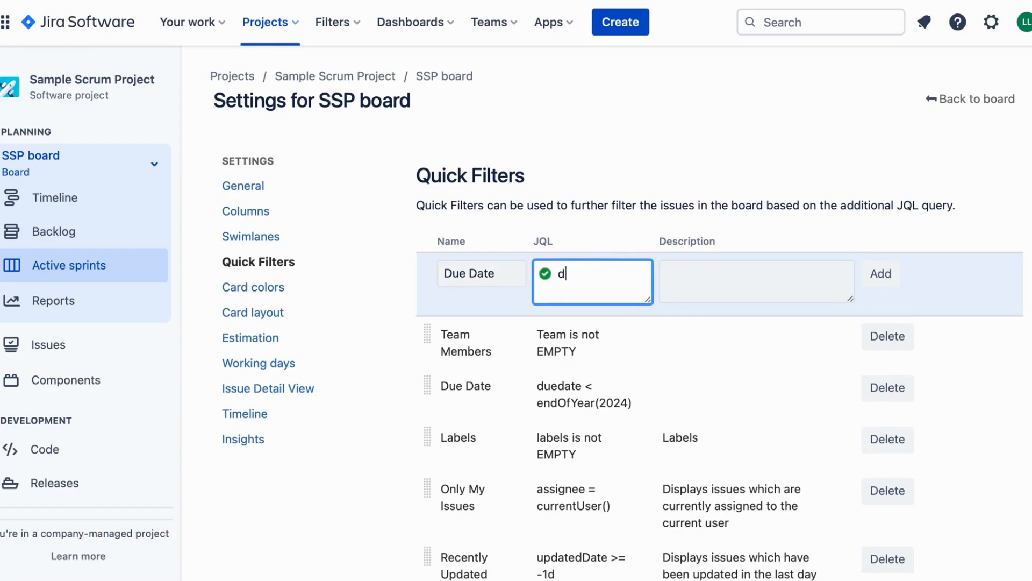
{"action": "type", "text": "uedate"}
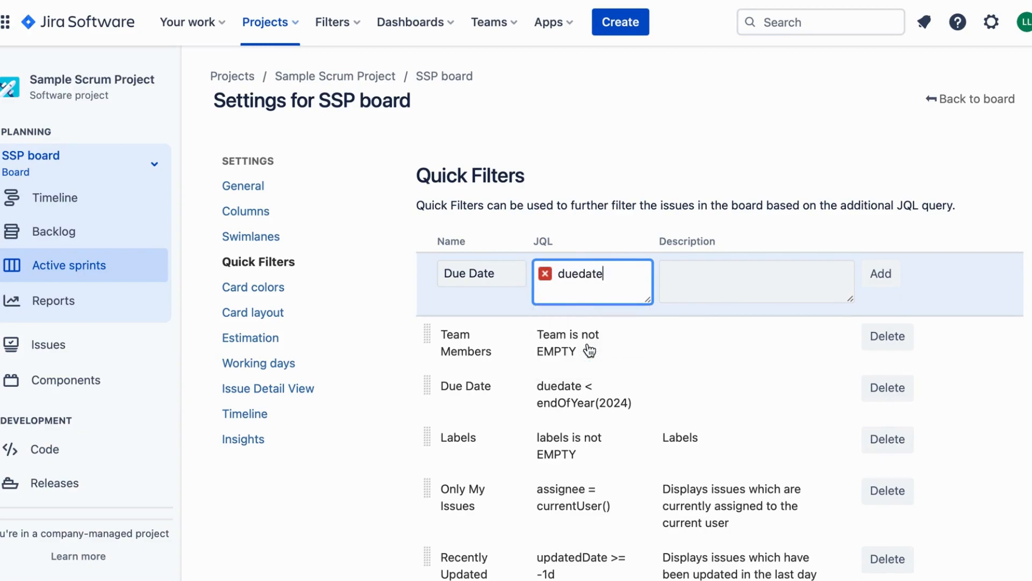
{"action": "type", "text": "="}
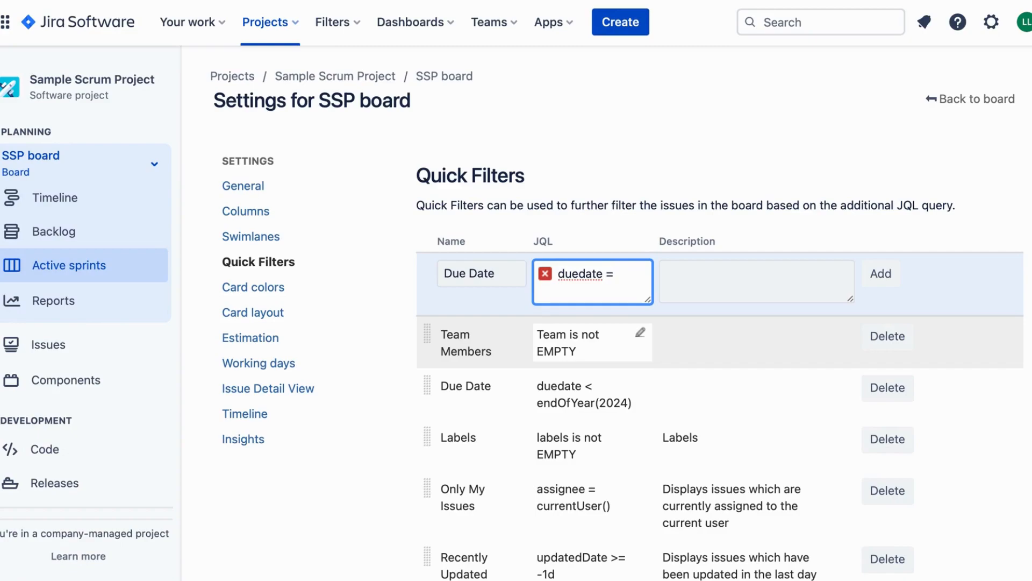
Step: Complete the query as duedate = endOfYear() and describe the filter as Due Date
{"action": "left_click", "coordinate": [589, 280]}
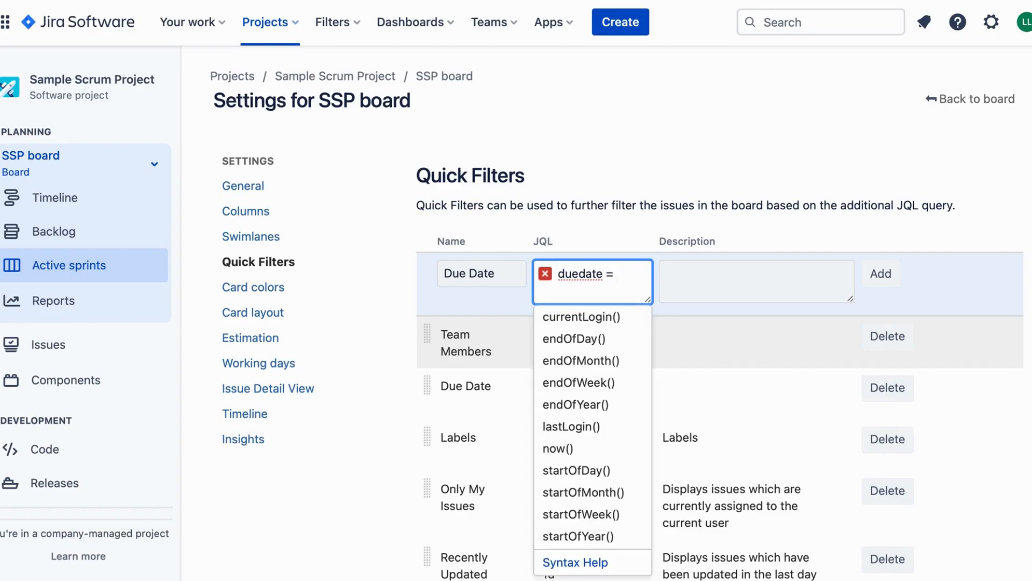
{"action": "mouse_move", "coordinate": [578, 404]}
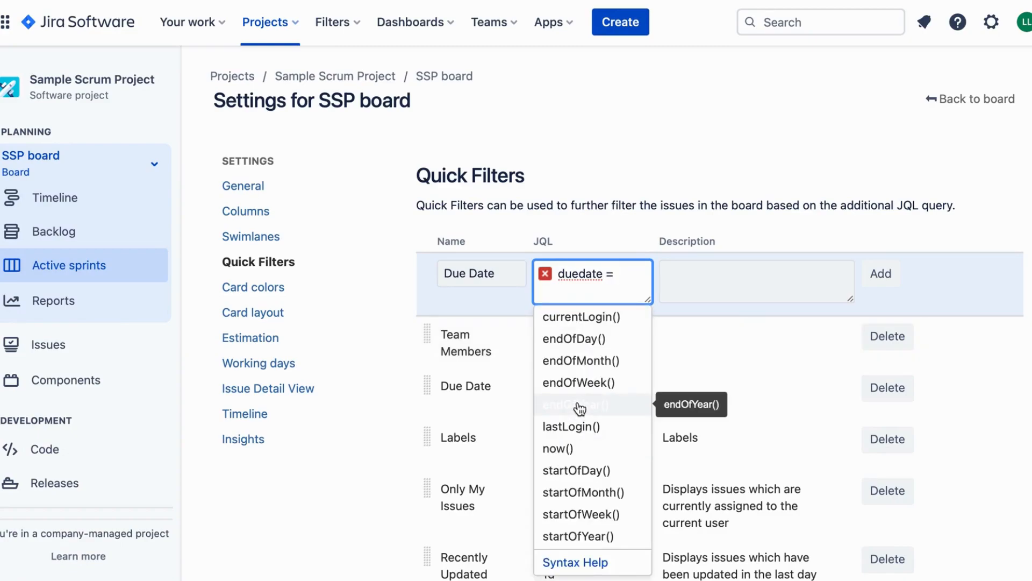
{"action": "left_click", "coordinate": [575, 404]}
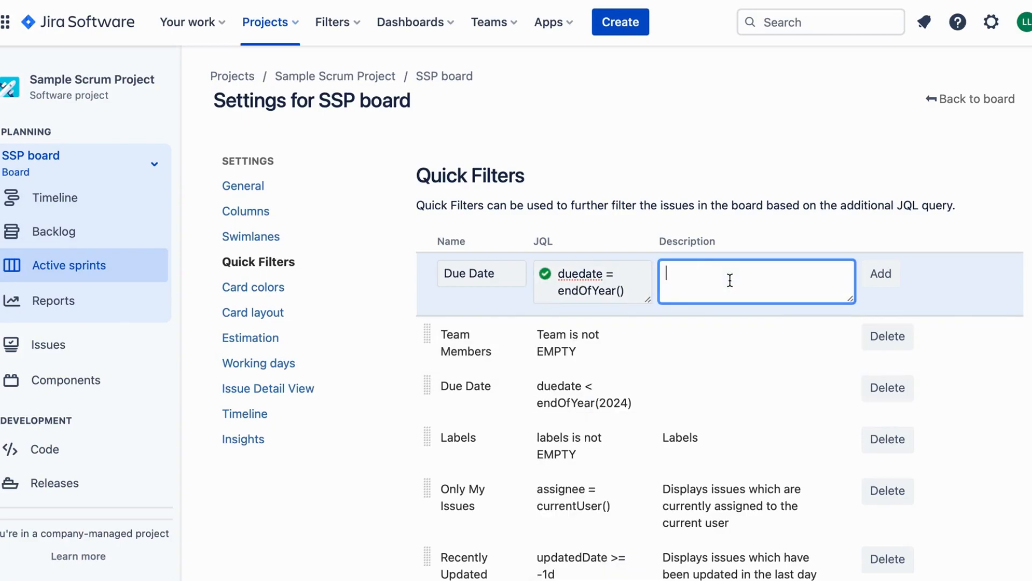
{"action": "type", "text": "Due Date"}
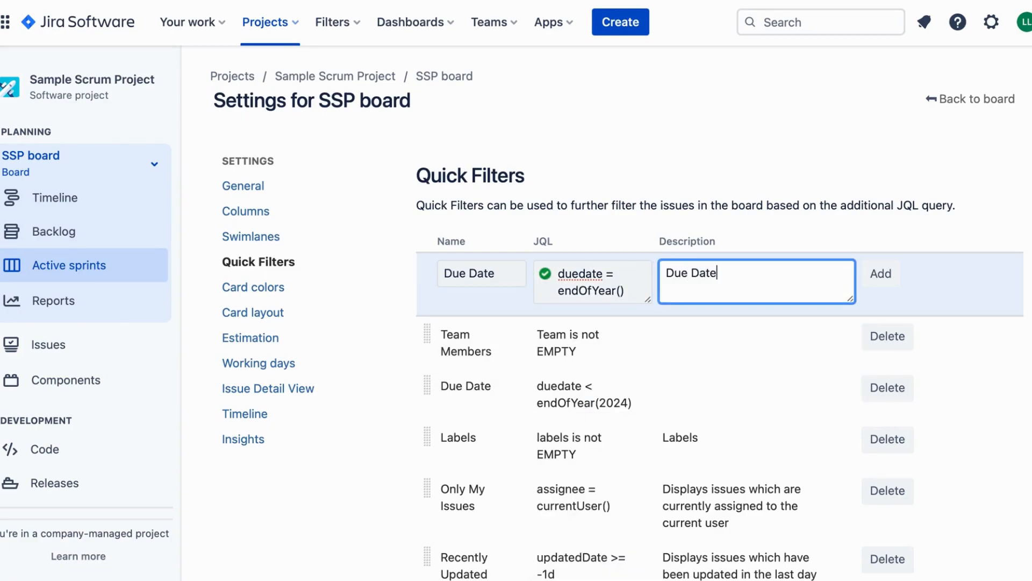
Step: Add the Due Date filter and show it in the board's quick filters bar
{"action": "left_click", "coordinate": [881, 273]}
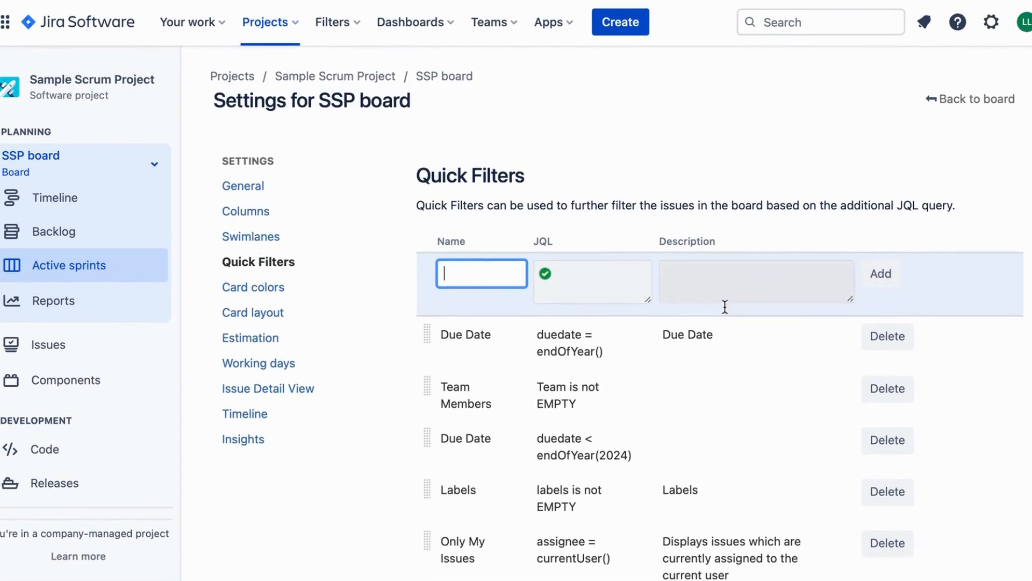
{"action": "mouse_move", "coordinate": [885, 361]}
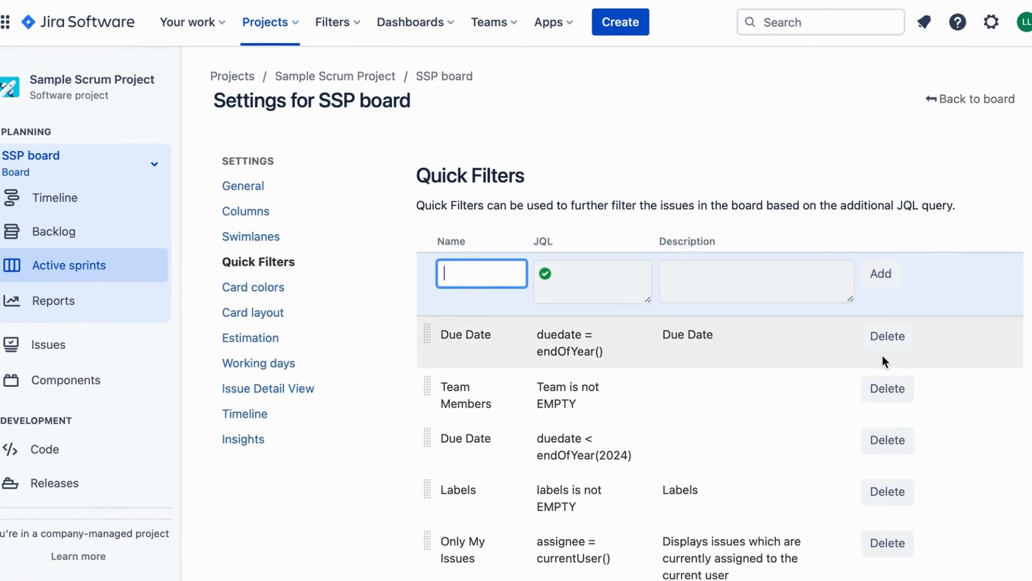
{"action": "mouse_move", "coordinate": [978, 90]}
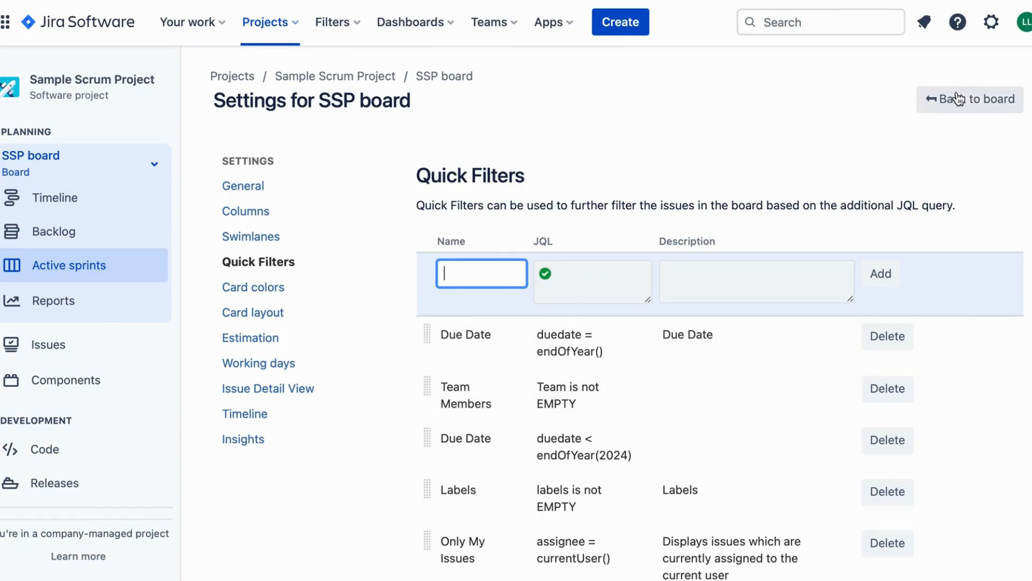
{"action": "left_click", "coordinate": [969, 99]}
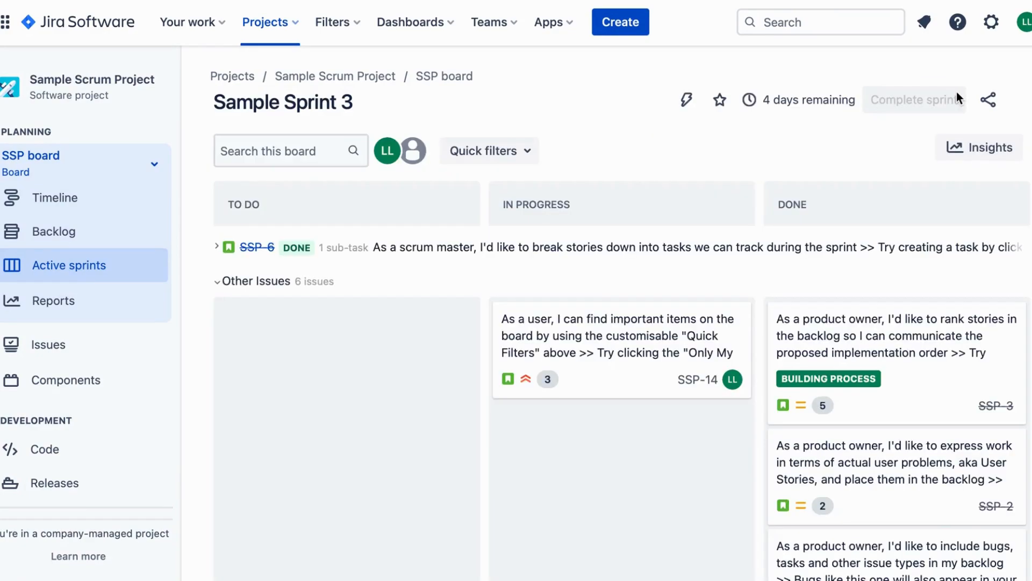
{"action": "left_click", "coordinate": [488, 150]}
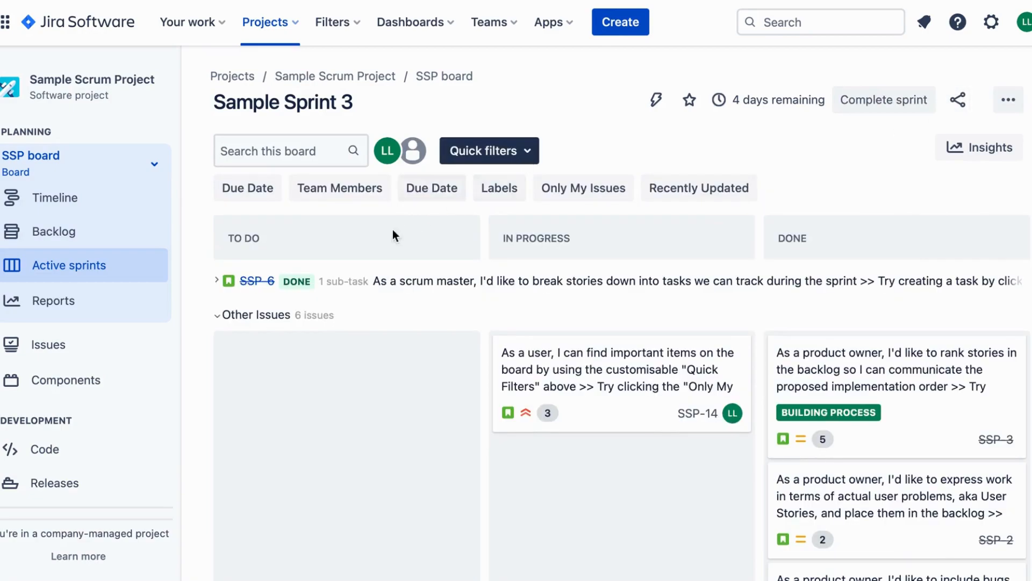